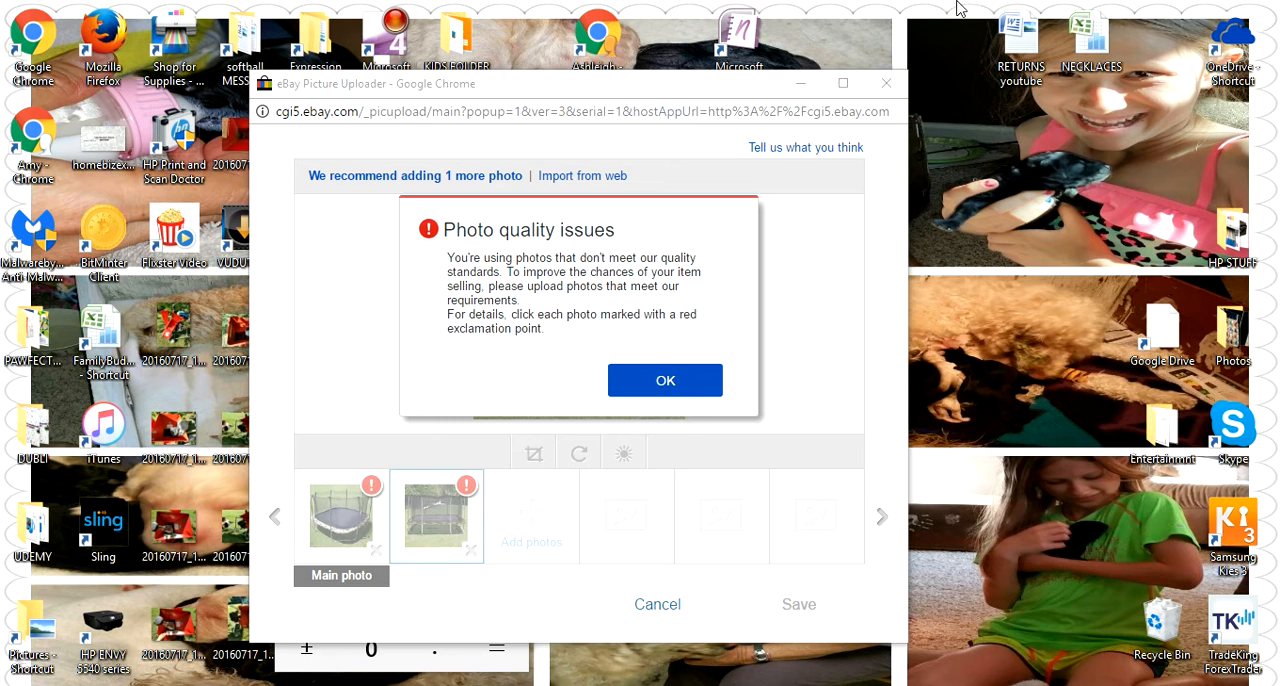
{"action": "mouse_move", "coordinate": [423, 514]}
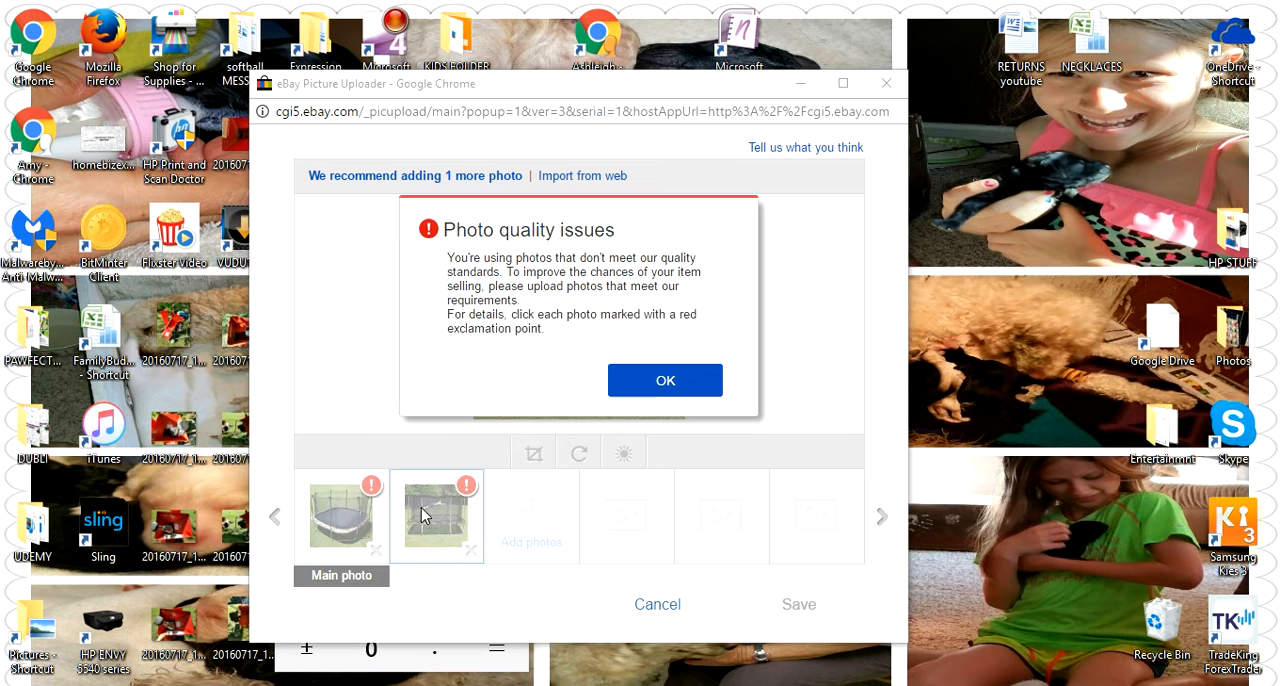
{"action": "mouse_move", "coordinate": [518, 248]}
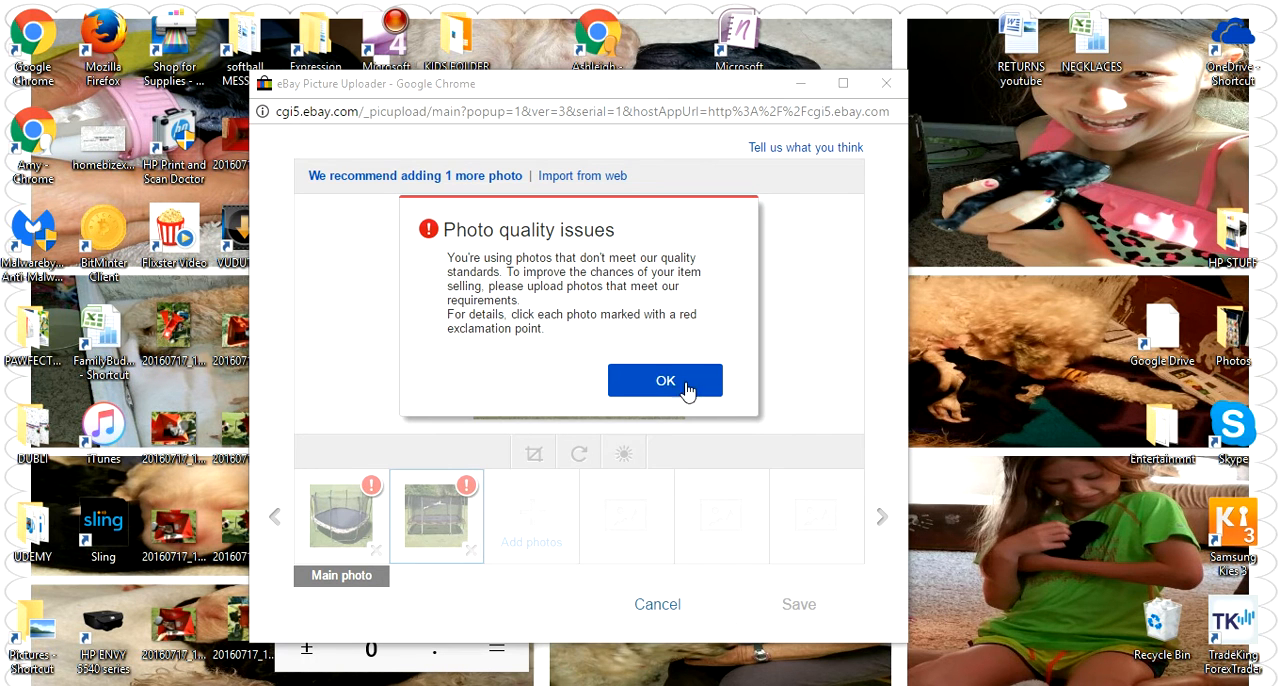
- Dismiss the Photo quality issues warning in eBay Picture Uploader
{"action": "left_click", "coordinate": [664, 380]}
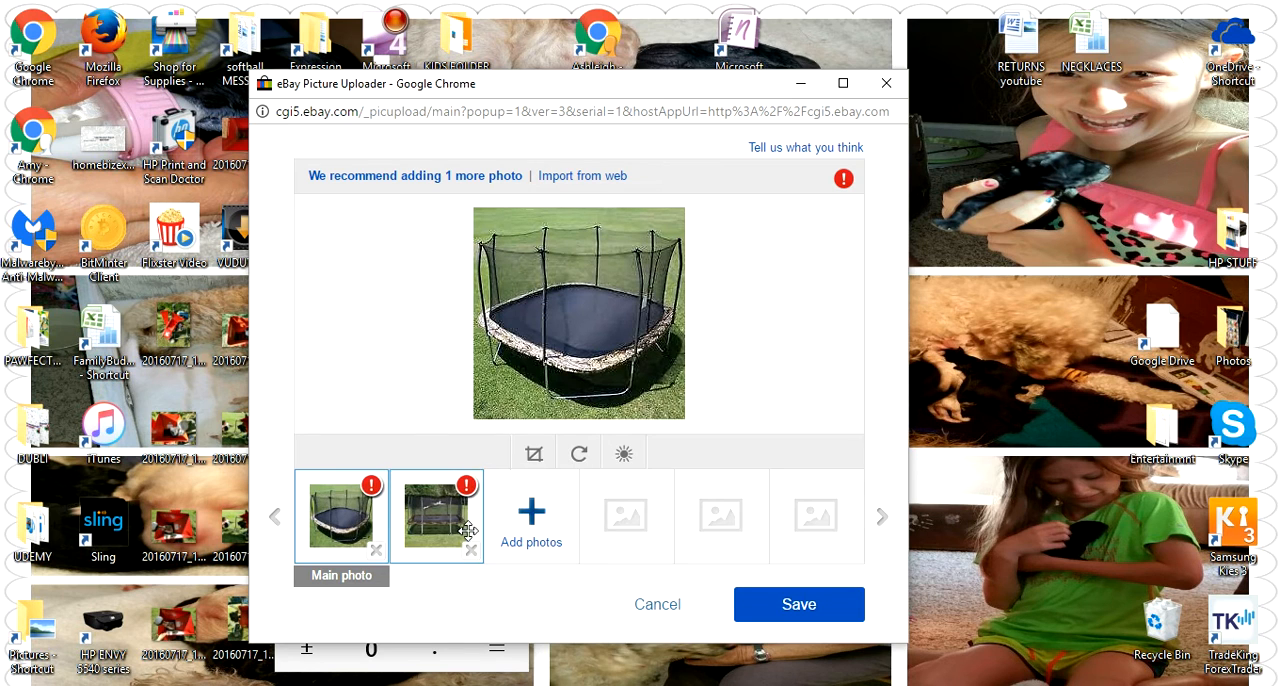
{"action": "mouse_move", "coordinate": [458, 497]}
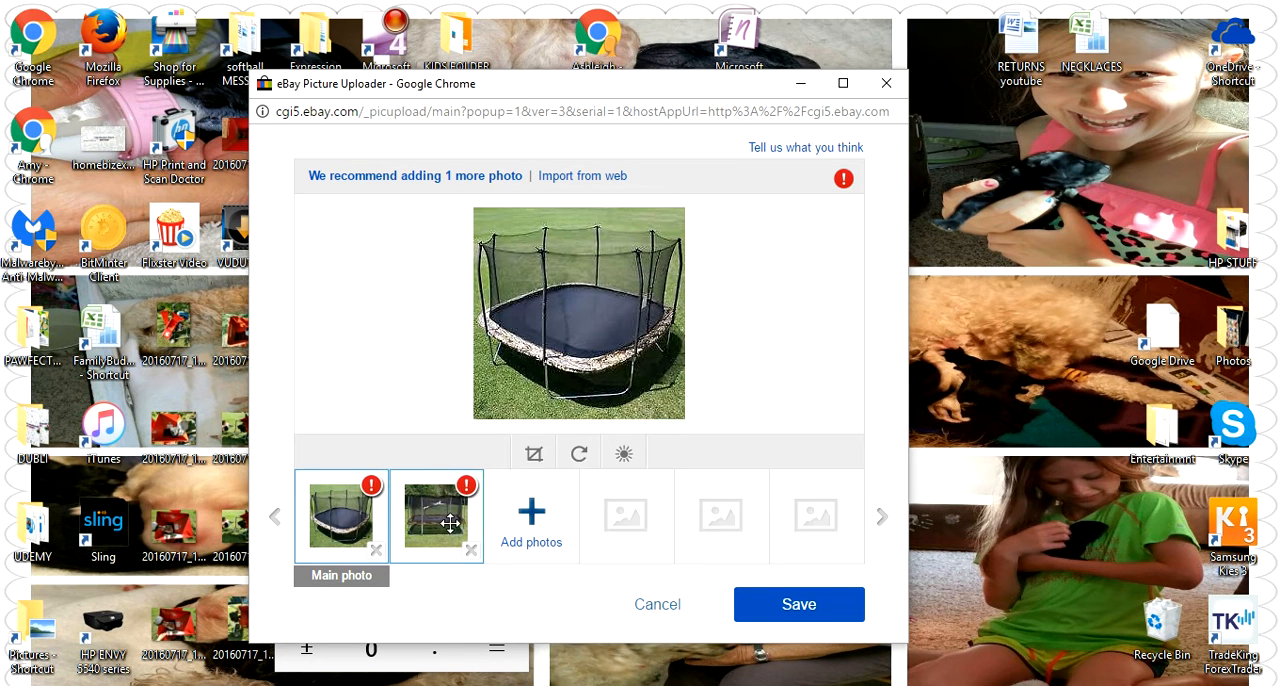
{"action": "mouse_move", "coordinate": [472, 491]}
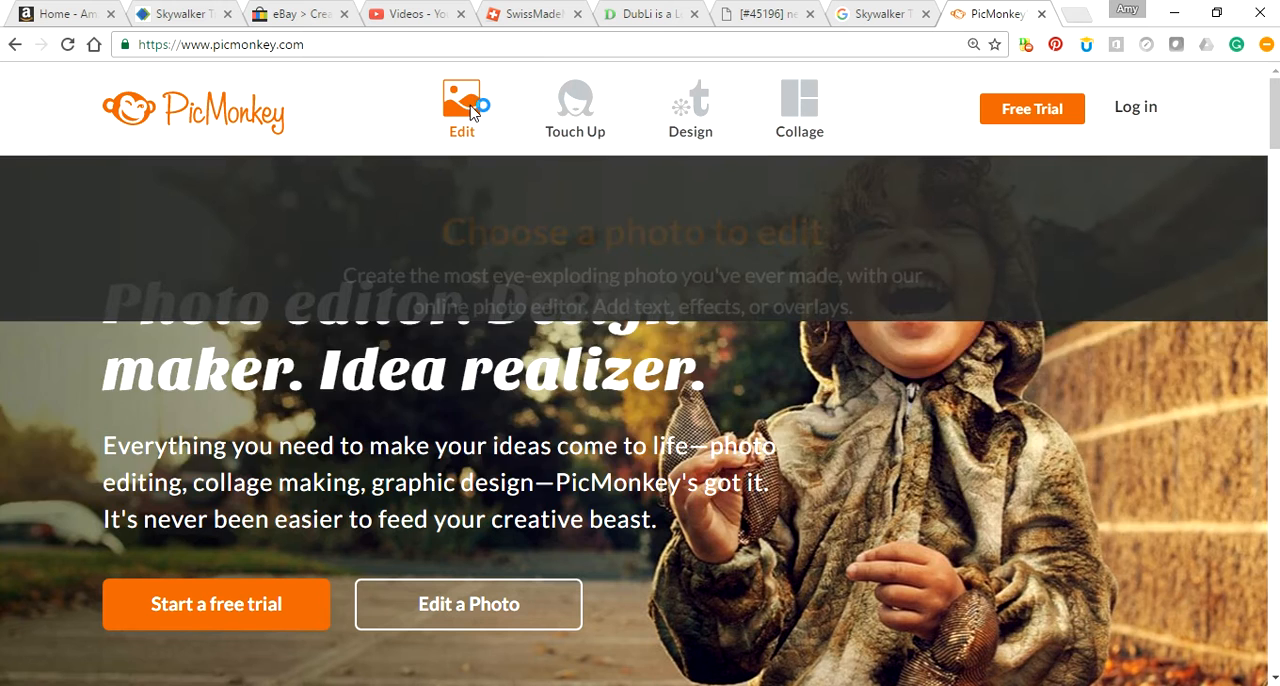
- Open the trampoline photo from the ebay pictures folder in PicMonkey's editor
{"action": "left_click", "coordinate": [461, 107]}
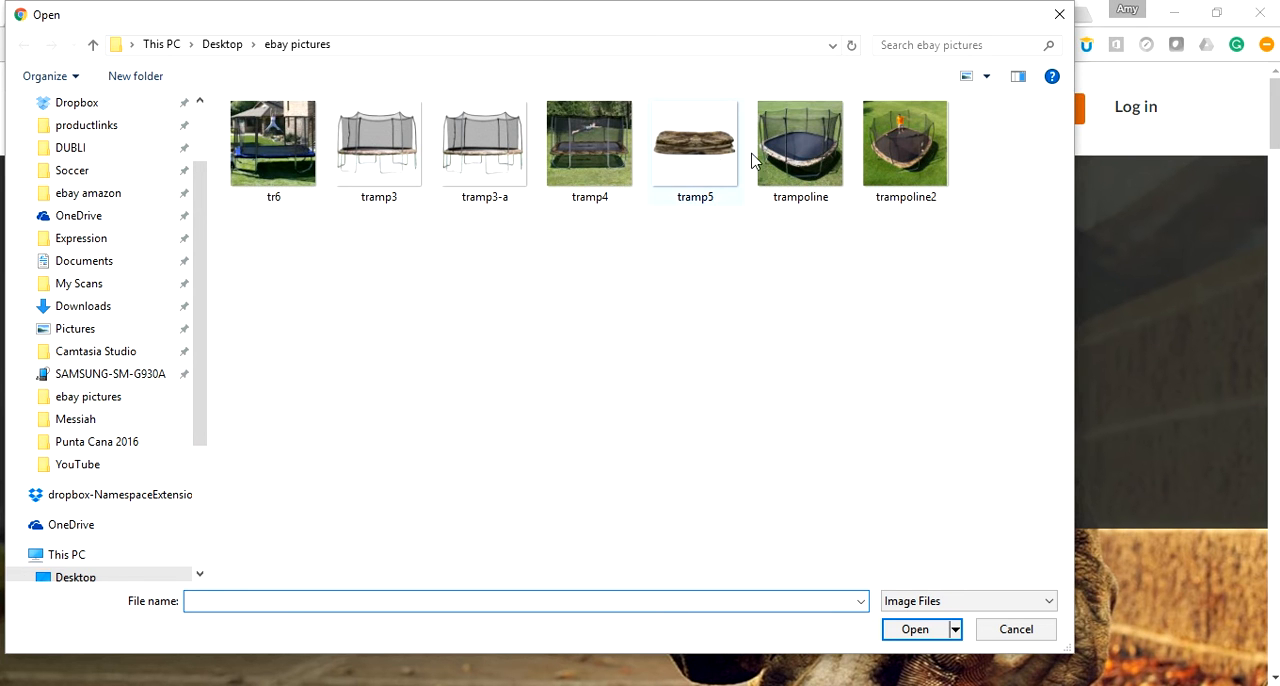
{"action": "left_click", "coordinate": [800, 143]}
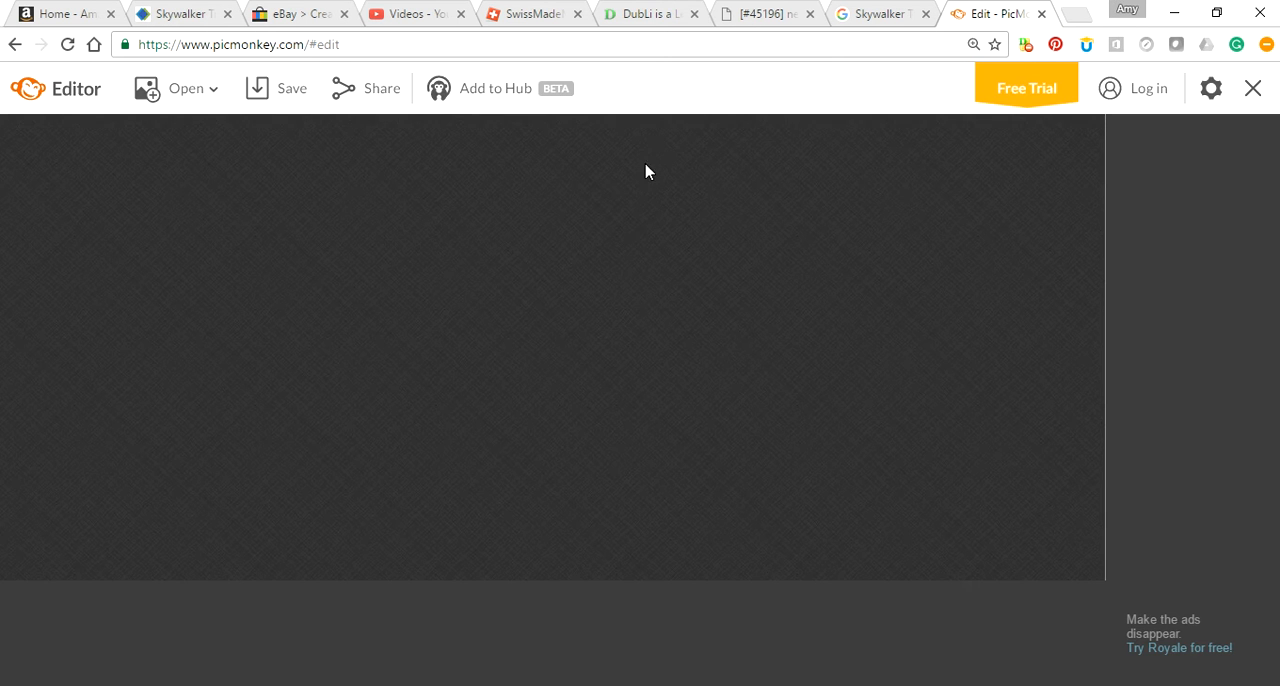
- Let the trampoline photo load and scroll Basic Edits down to Resize
{"action": "left_click", "coordinate": [185, 88]}
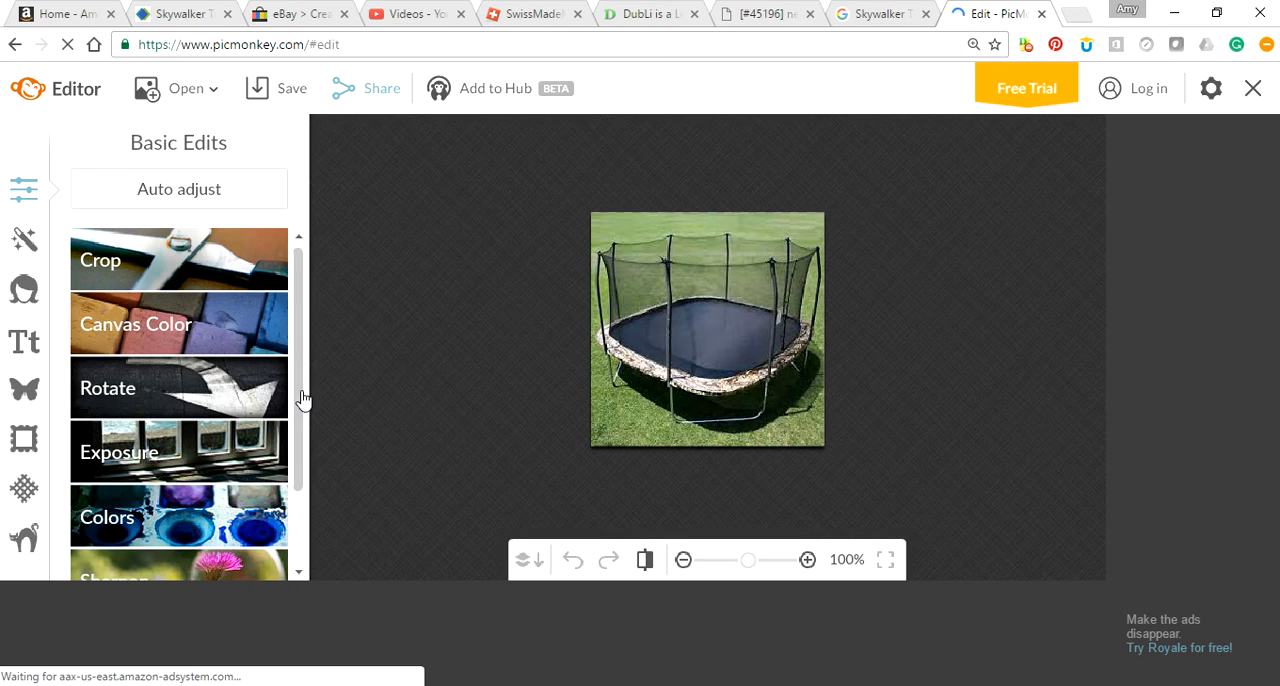
{"action": "mouse_move", "coordinate": [304, 571]}
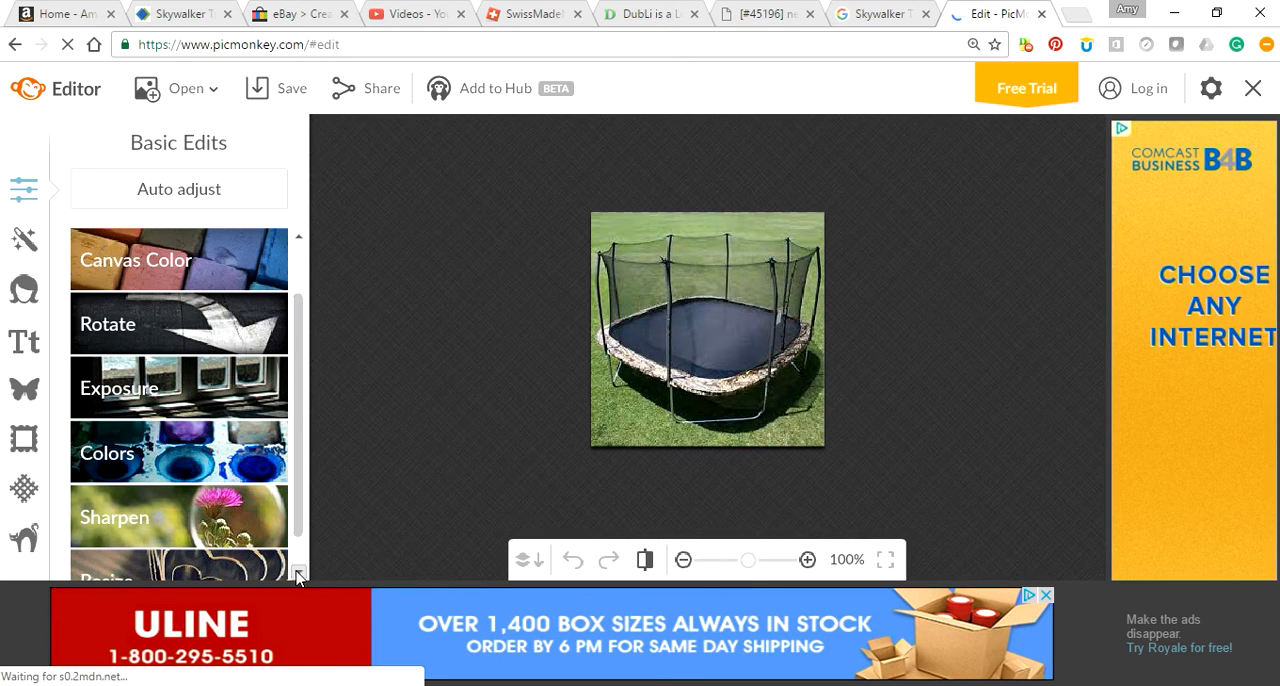
{"action": "left_click", "coordinate": [298, 575]}
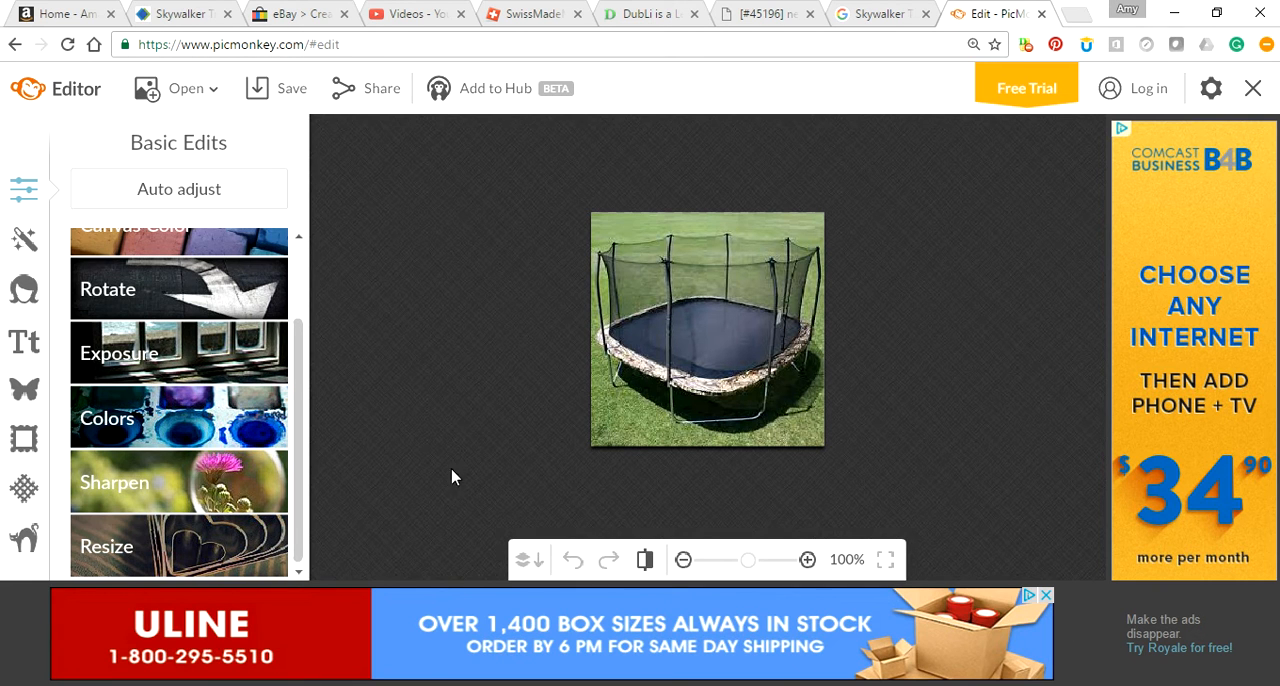
- Resize the trampoline photo to 500 px width with proportions kept
{"action": "left_click", "coordinate": [107, 545]}
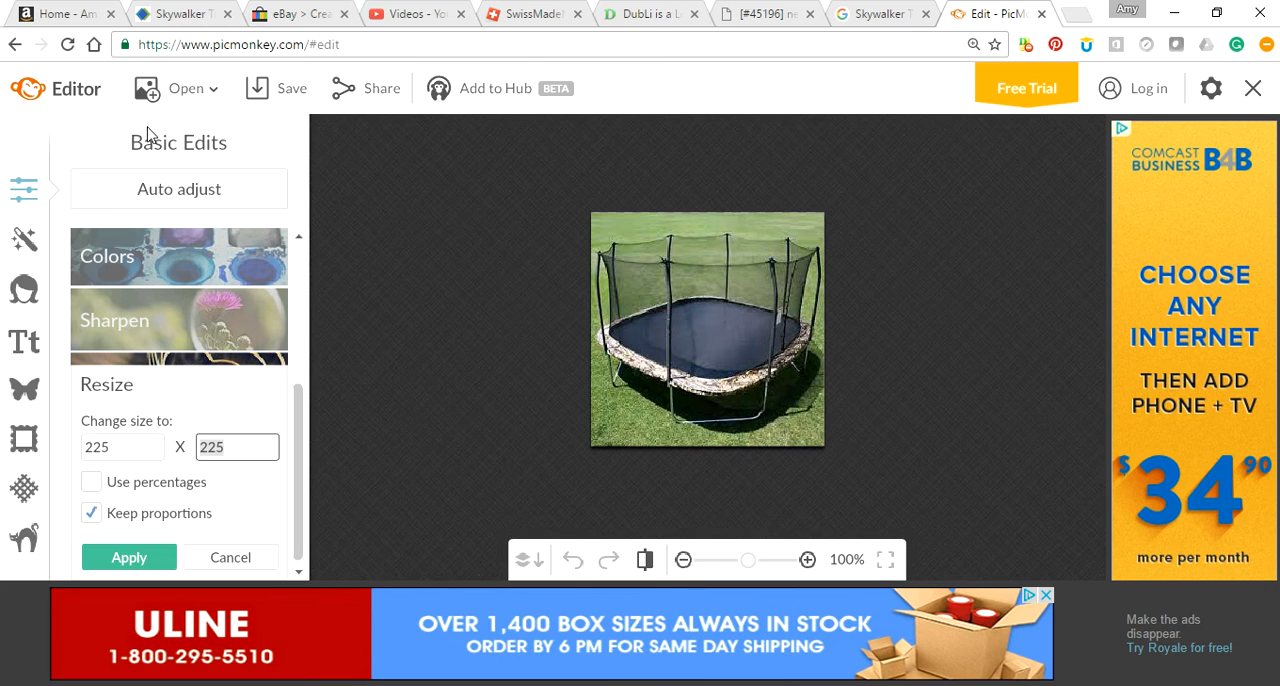
{"action": "left_click", "coordinate": [300, 14]}
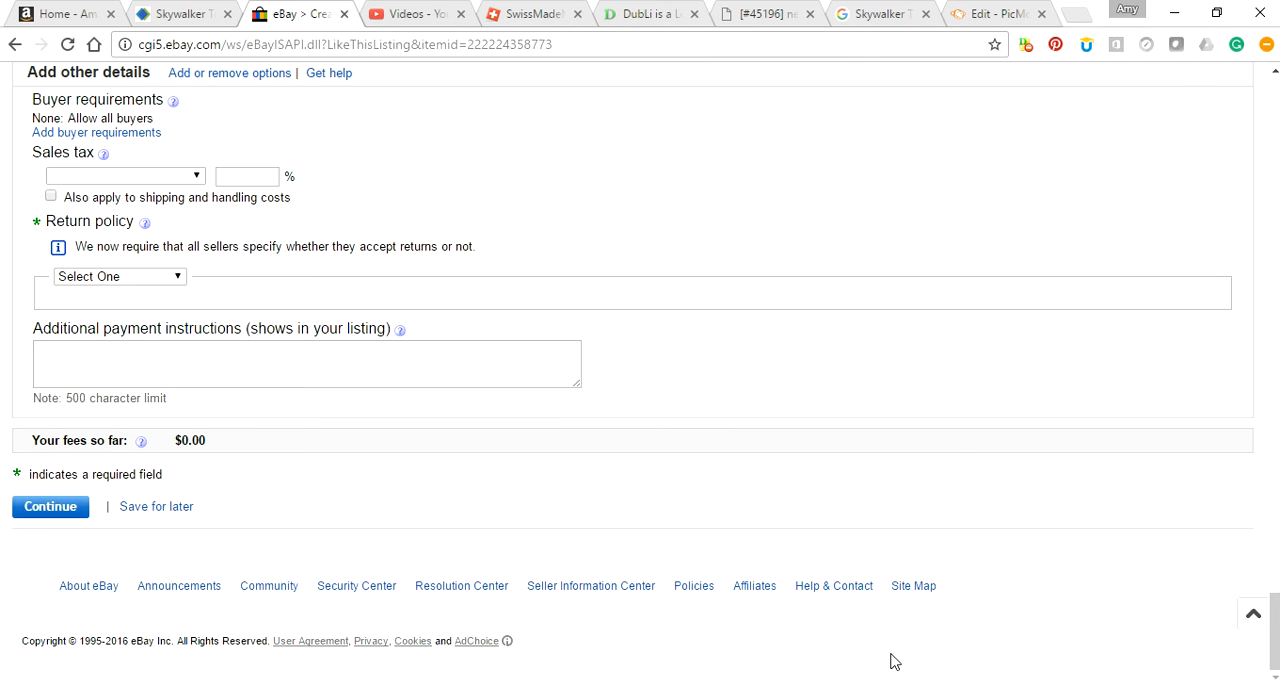
{"action": "left_click", "coordinate": [997, 13]}
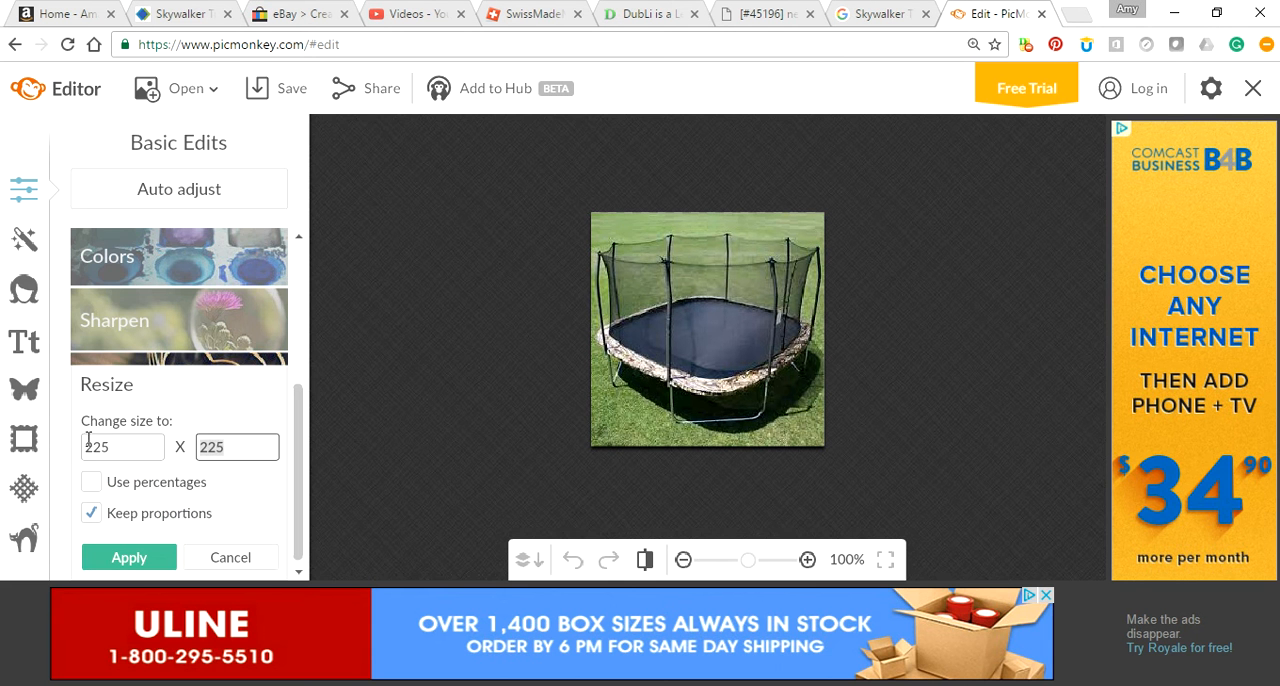
{"action": "type", "text": "500"}
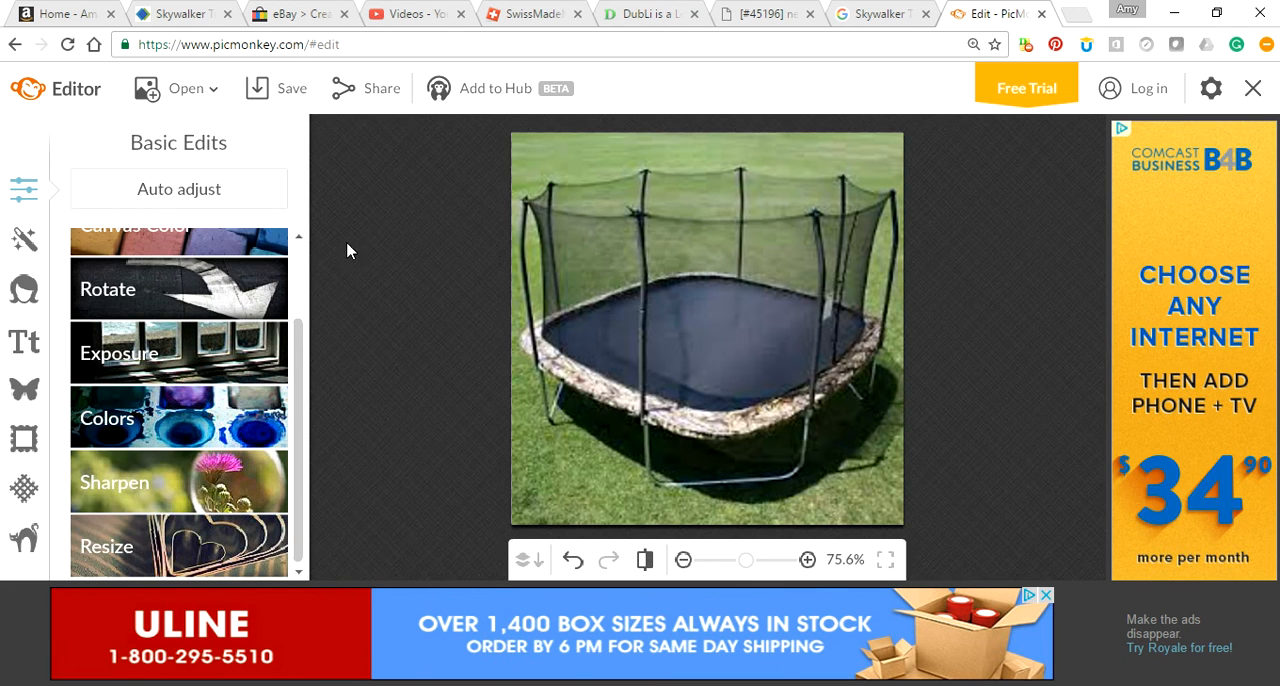
{"action": "mouse_move", "coordinate": [660, 100]}
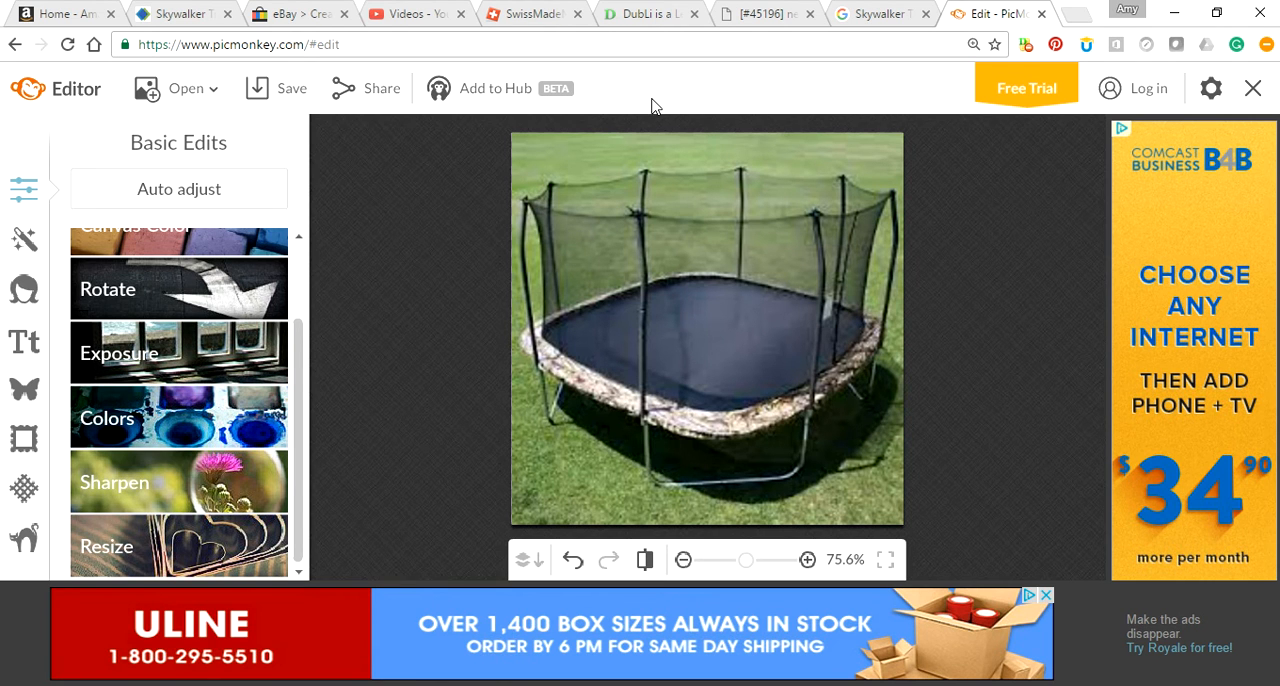
- Open Save options for 'trampoline' as a JPG at highest quality (110.9 KB)
{"action": "left_click", "coordinate": [291, 88]}
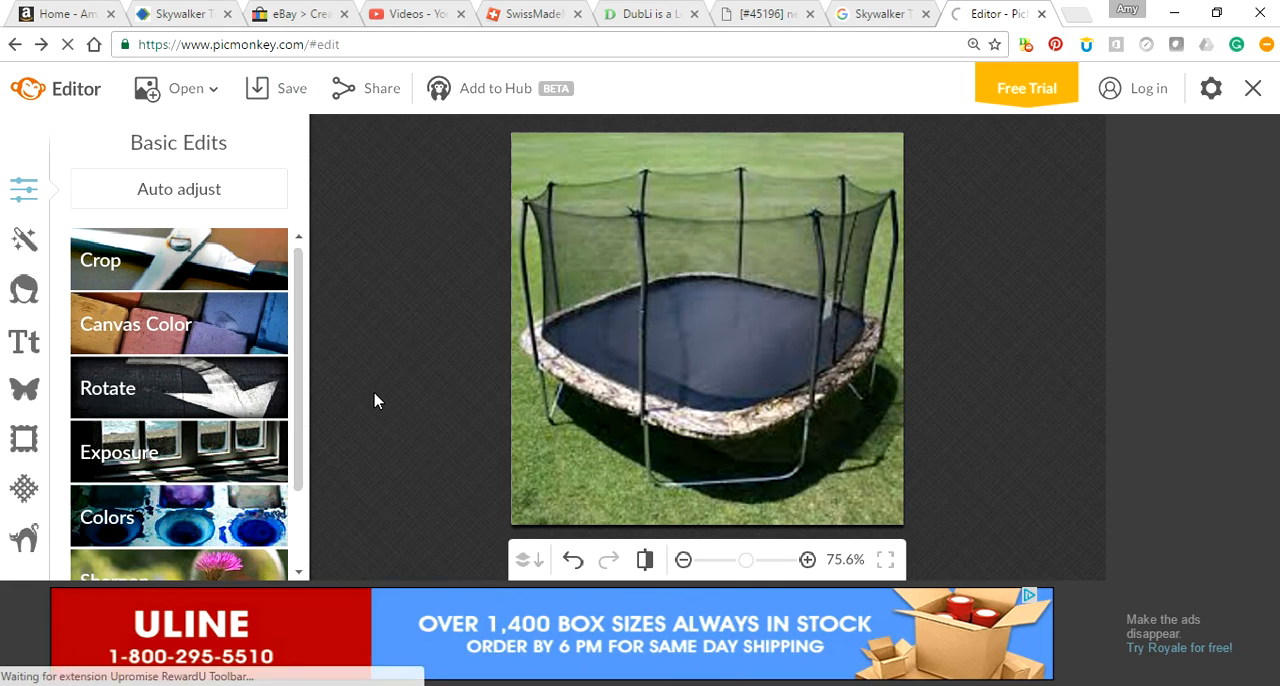
{"action": "left_click", "coordinate": [290, 88]}
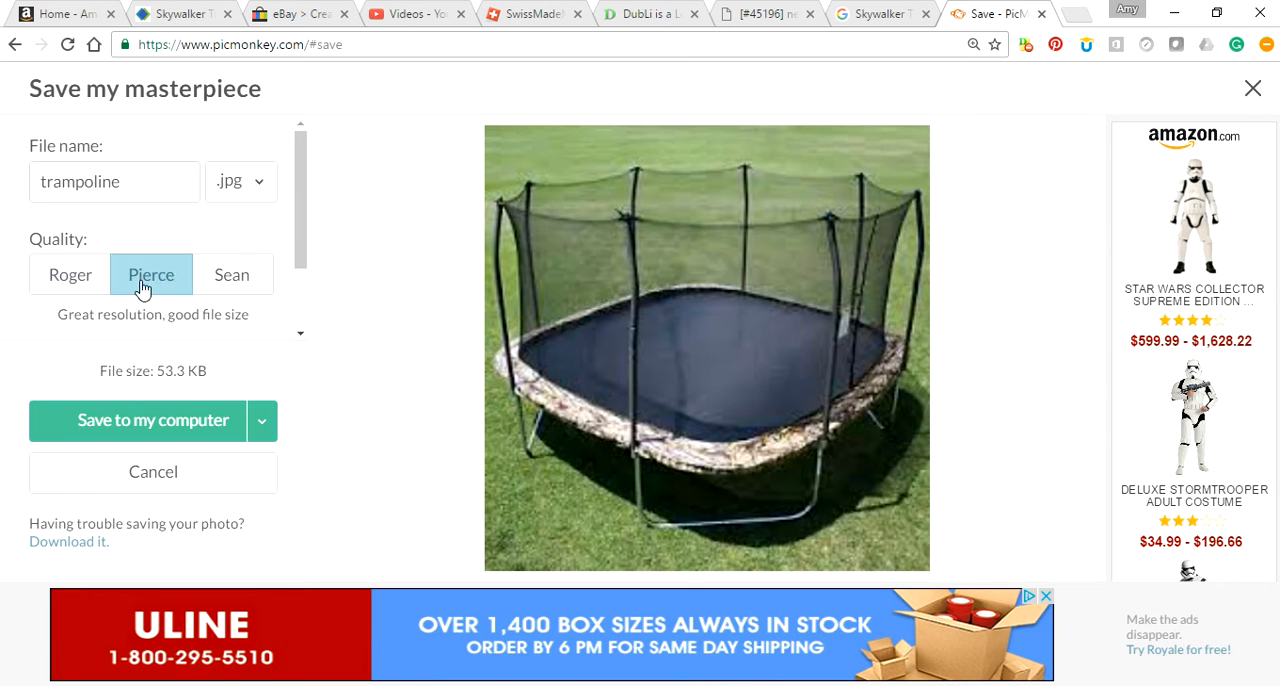
{"action": "mouse_move", "coordinate": [189, 288]}
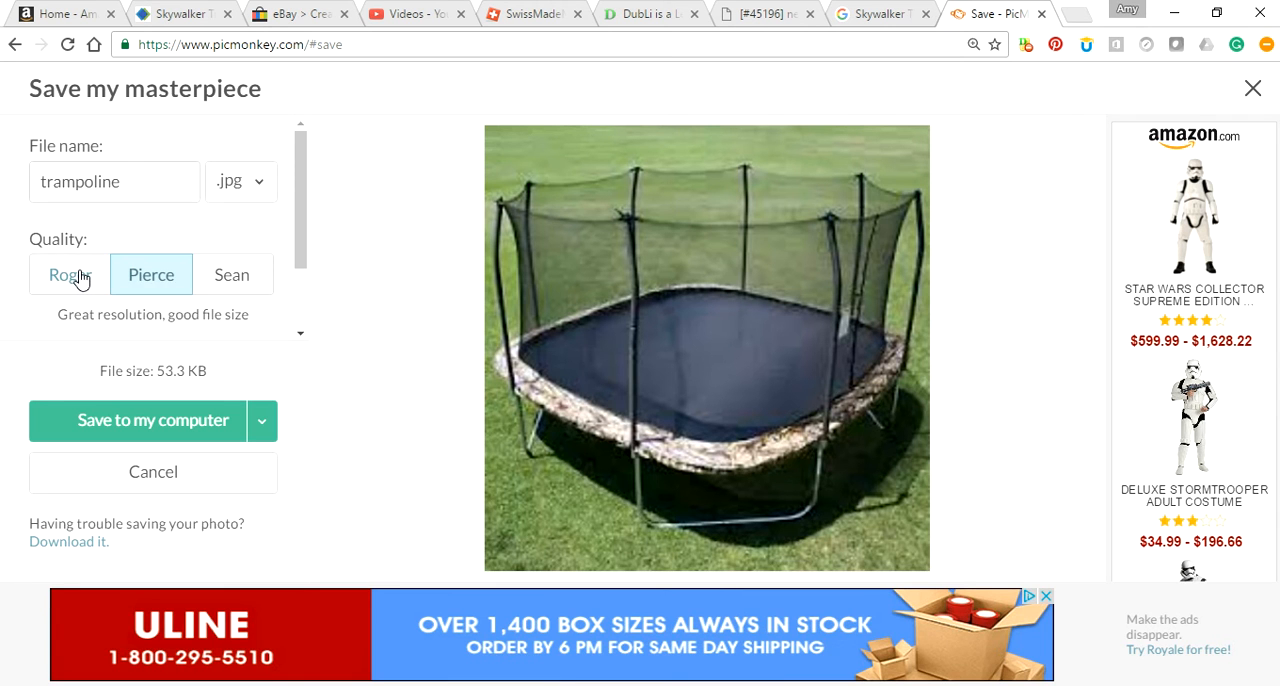
{"action": "left_click", "coordinate": [232, 274]}
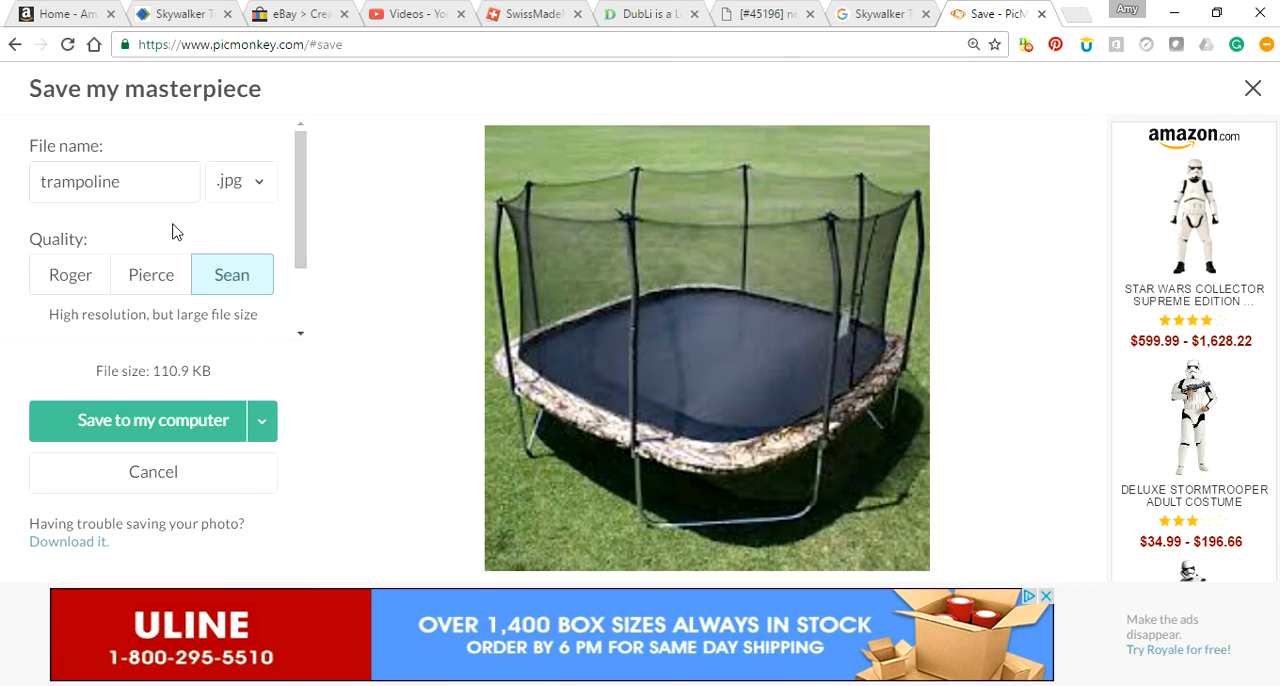
{"action": "mouse_move", "coordinate": [183, 405]}
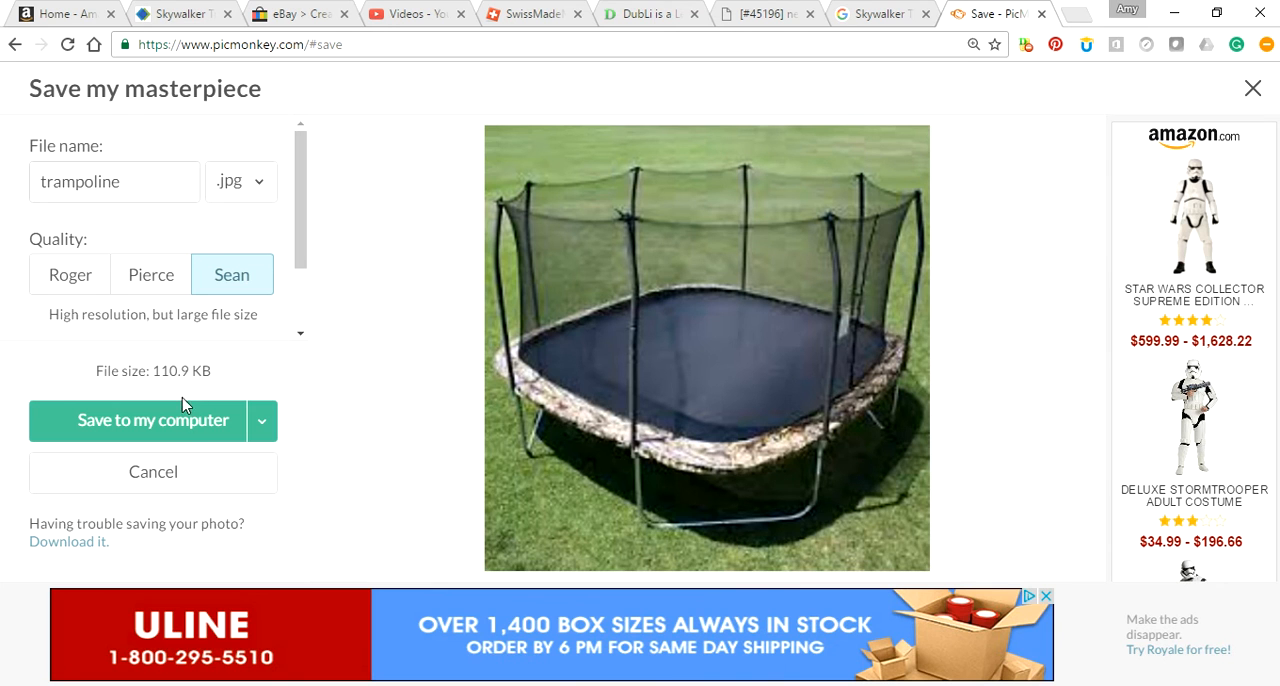
- Save the resized photo as trampoline5a in ebay pictures and return to eBay
{"action": "left_click", "coordinate": [153, 420]}
{"action": "type", "text": "trampoline5a"}
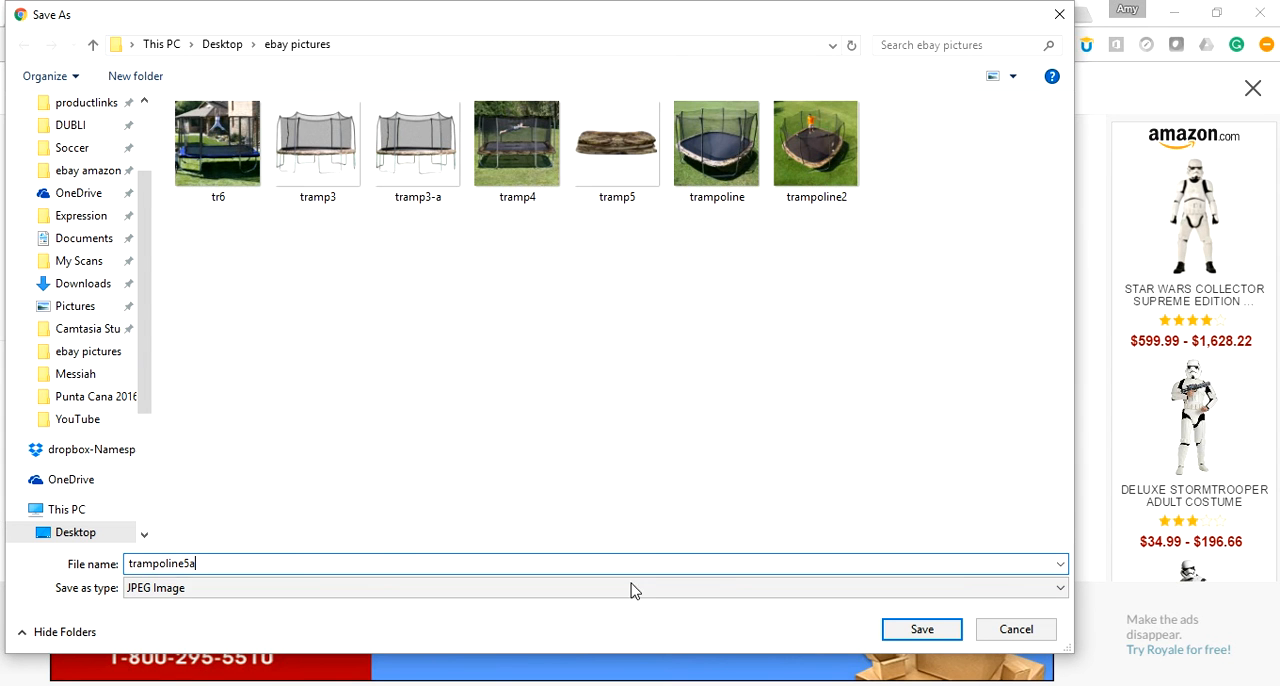
{"action": "left_click", "coordinate": [920, 629]}
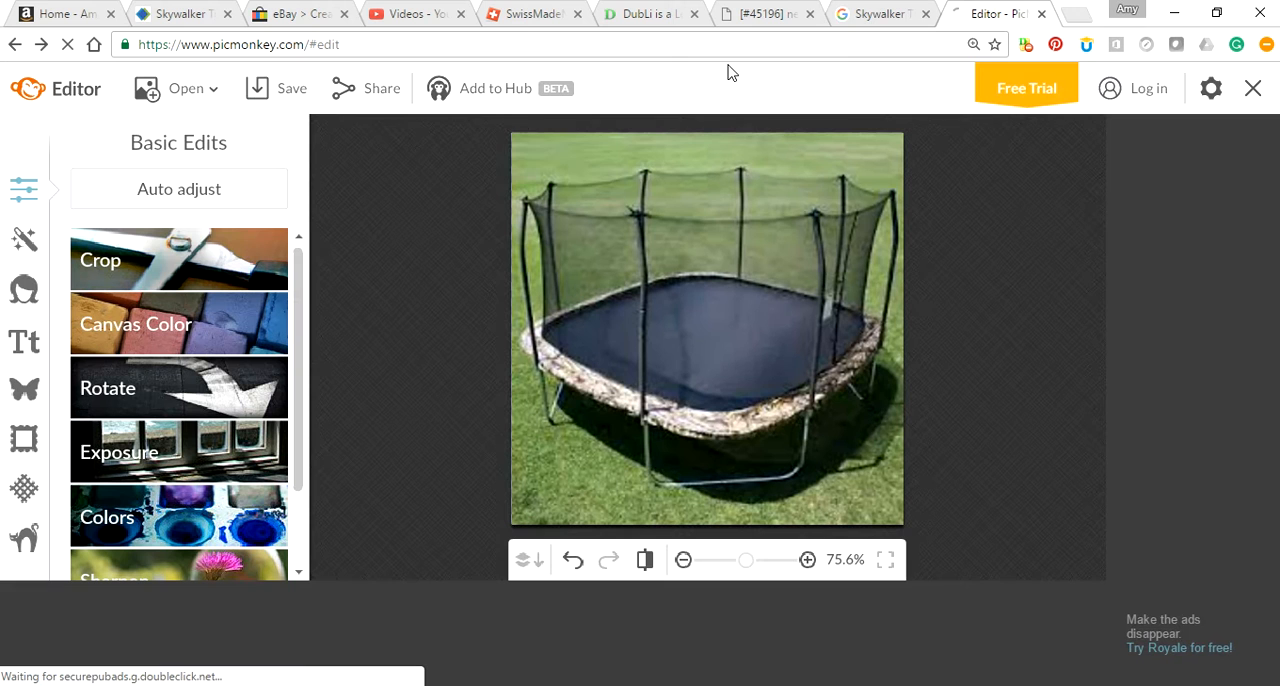
{"action": "left_click", "coordinate": [291, 88]}
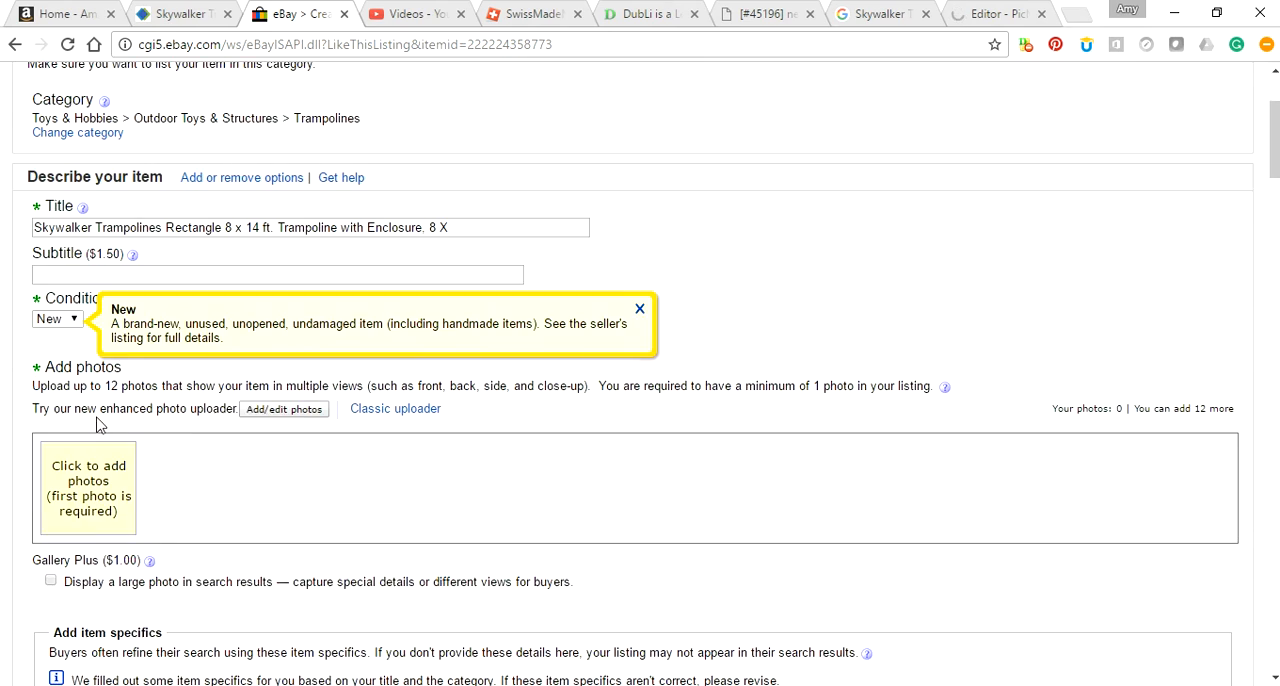
- Swap the listing's old main photo for trampoline5a in Picture Uploader and upload it
{"action": "left_click", "coordinate": [283, 408]}
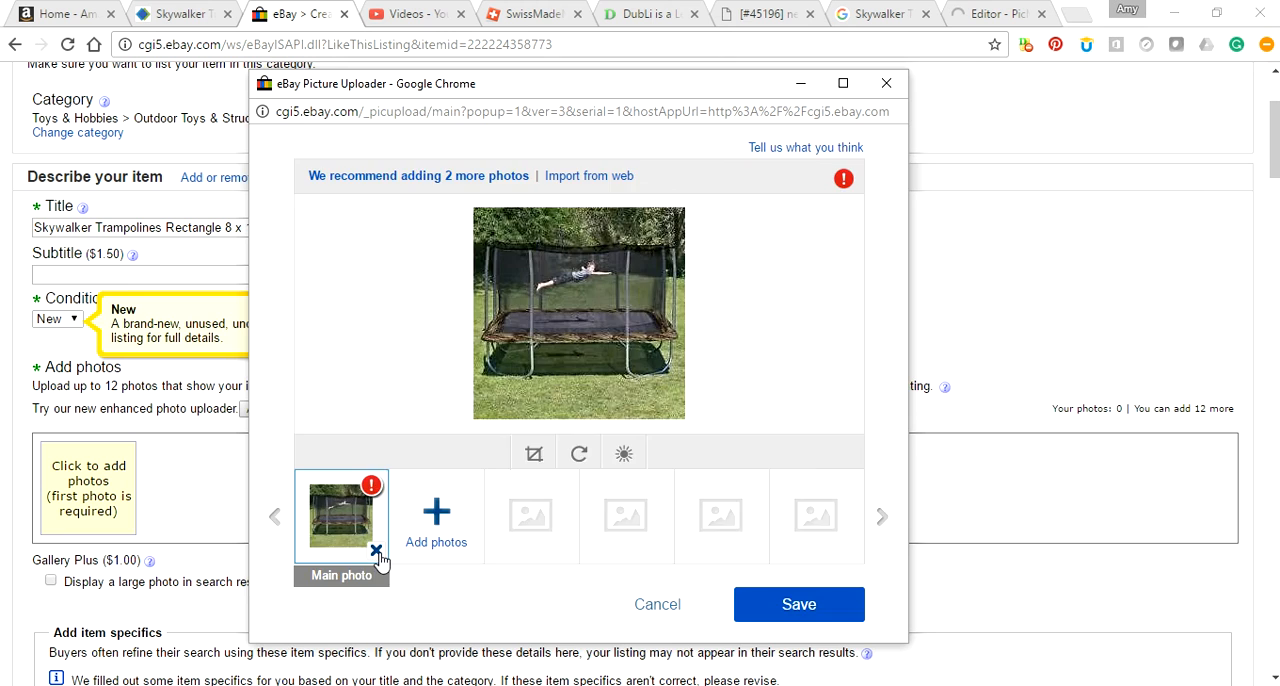
{"action": "left_click", "coordinate": [436, 525]}
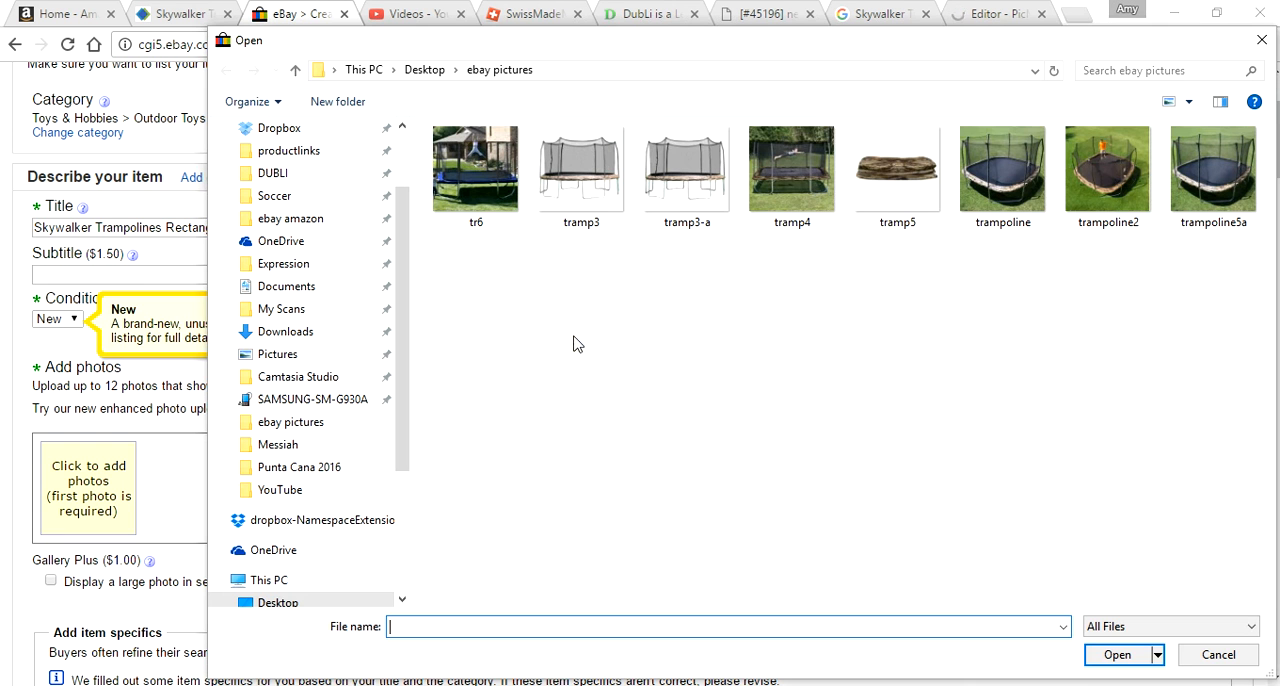
{"action": "left_click", "coordinate": [1213, 170]}
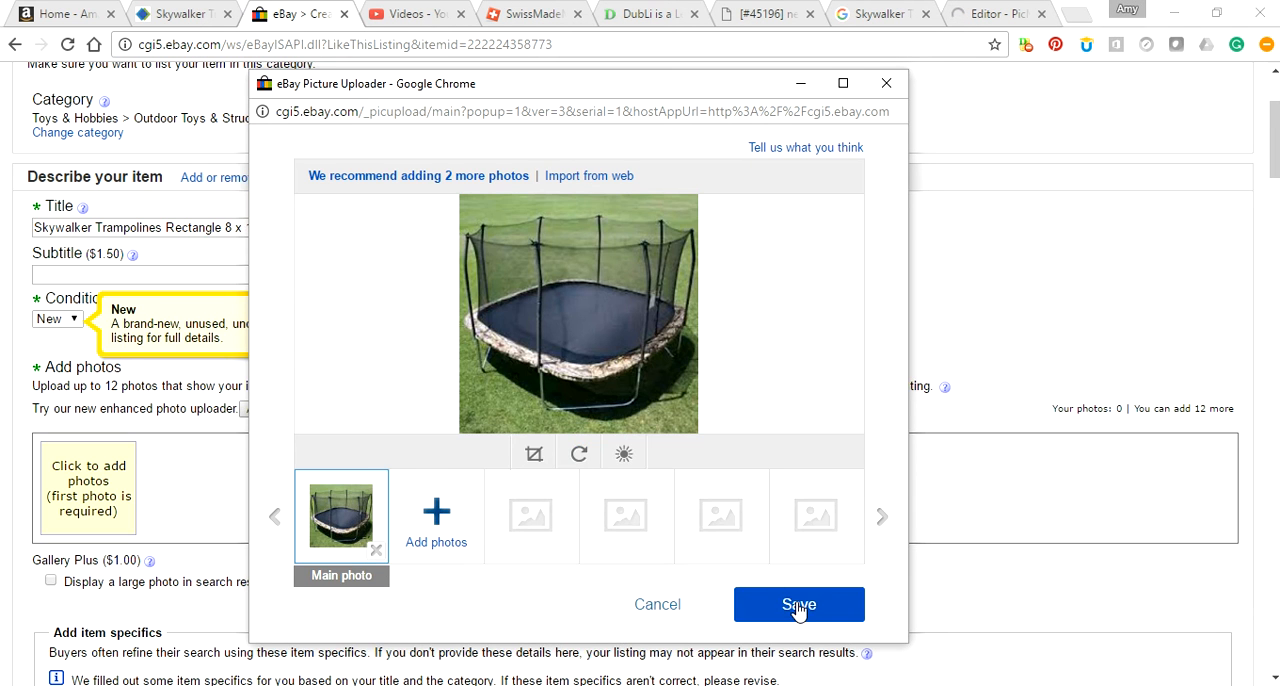
{"action": "left_click", "coordinate": [798, 604]}
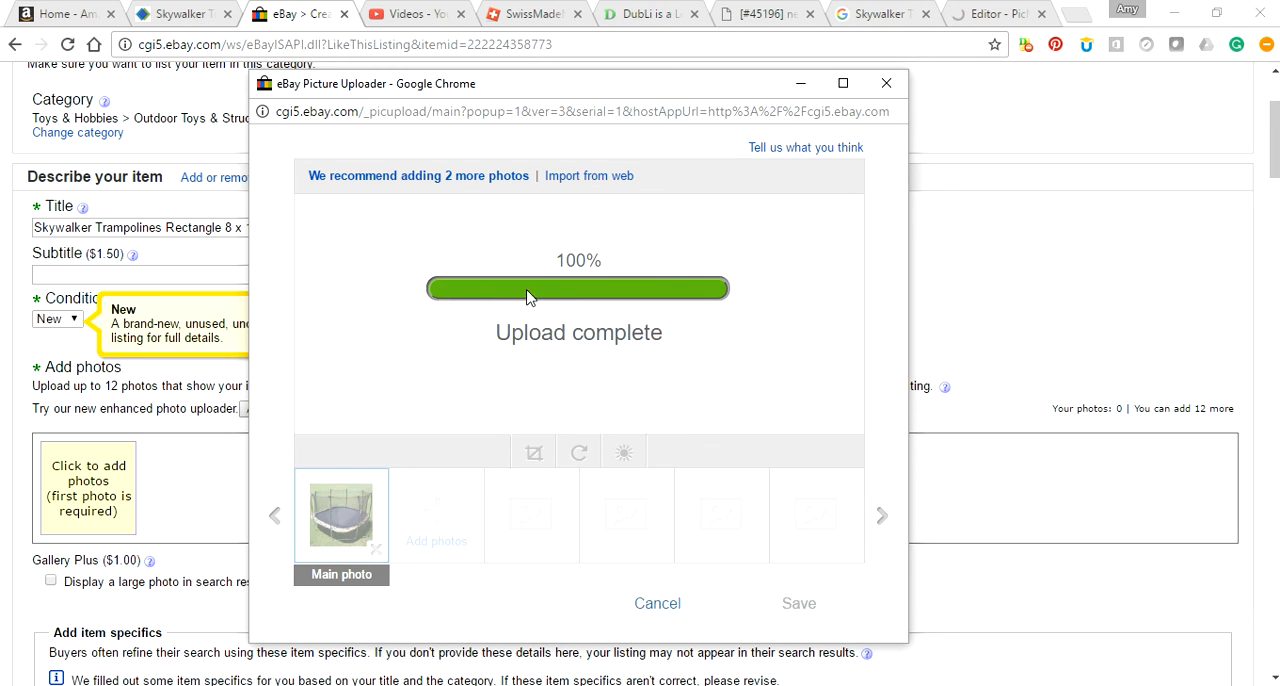
- Add the uploaded trampoline5a photo to the listing as its gallery picture
{"action": "left_click", "coordinate": [798, 603]}
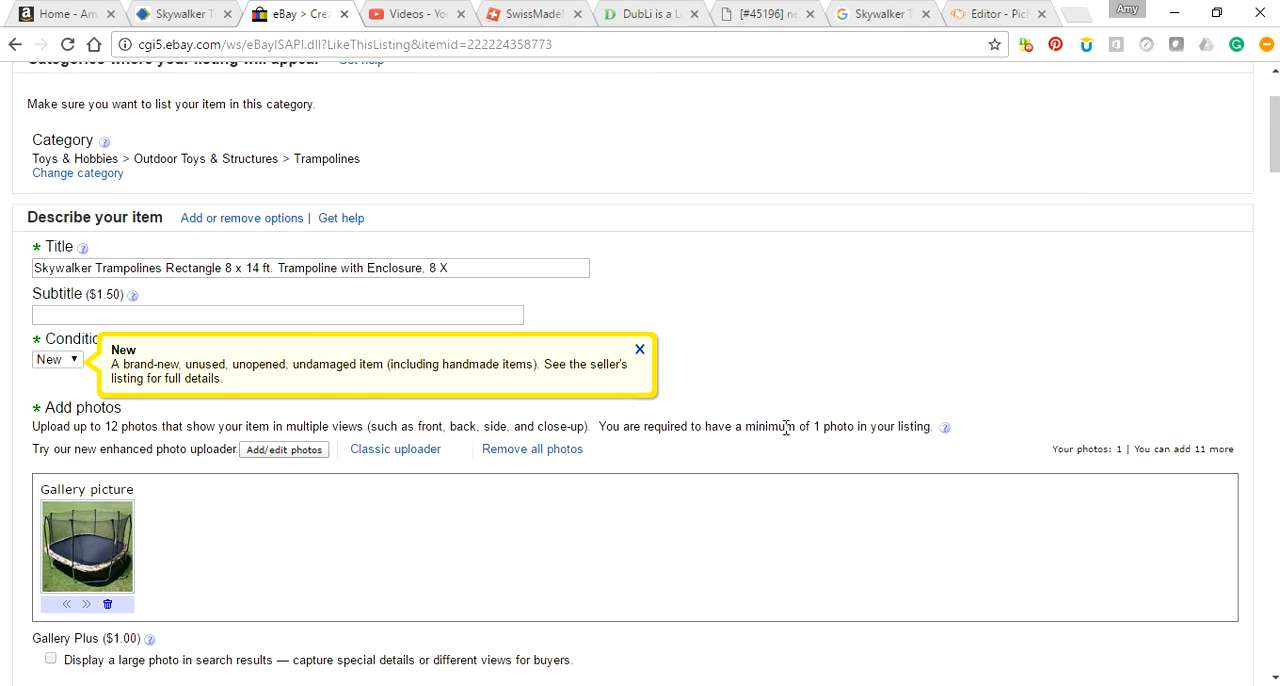
{"action": "mouse_move", "coordinate": [710, 333]}
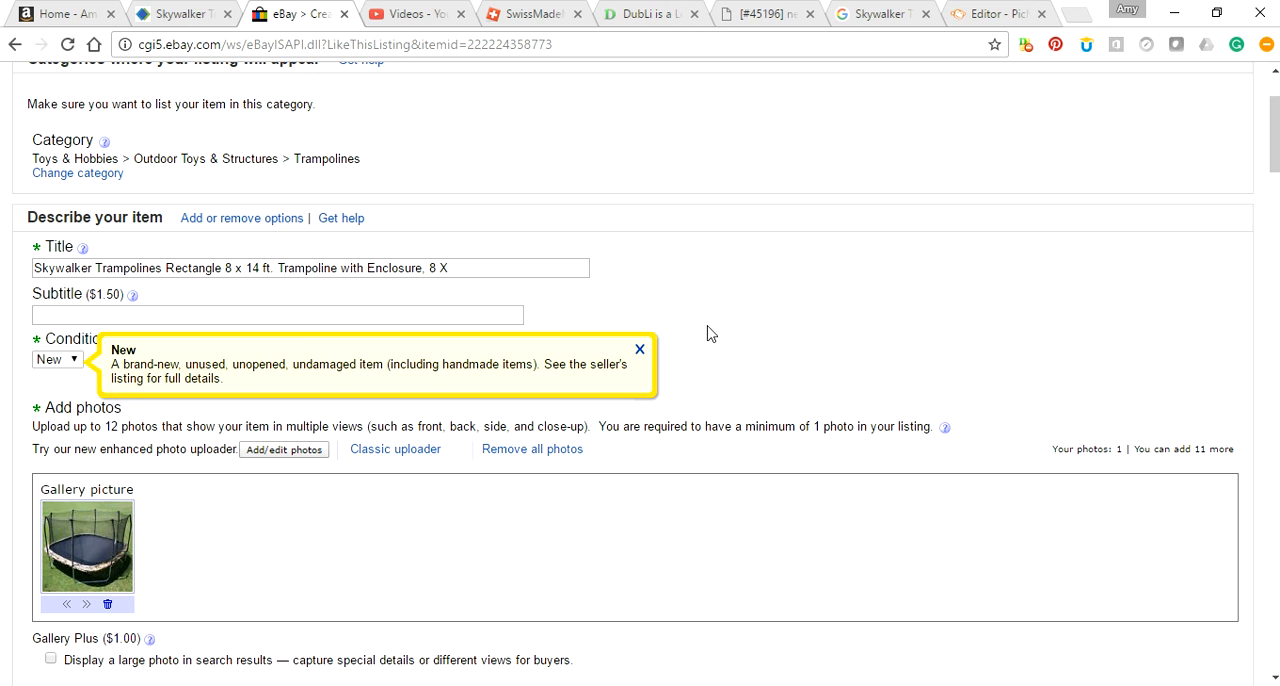